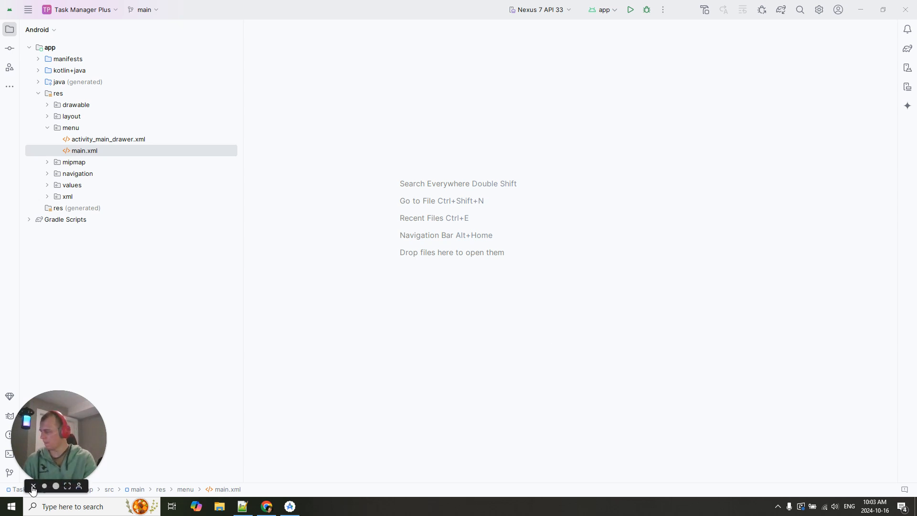
Open res > menu > main.xml from the Project pane into the design editor.
left_click(33, 489)
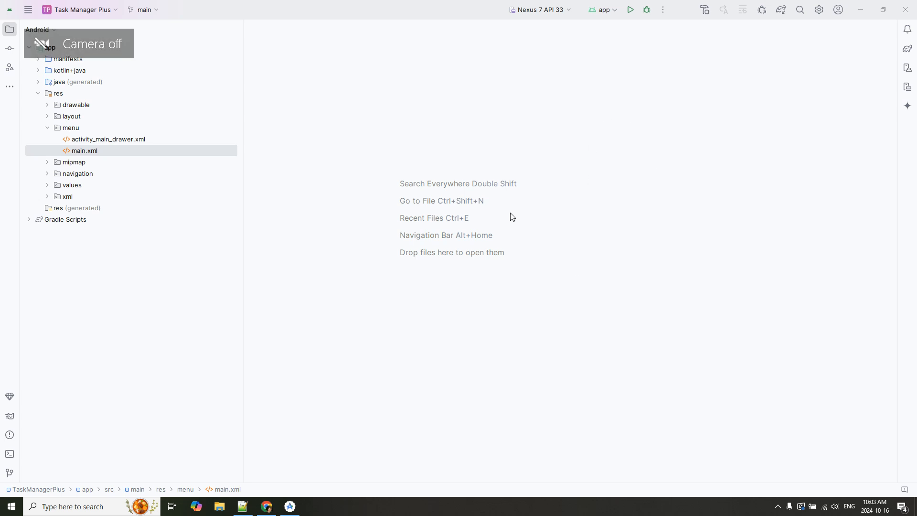
double_click(85, 150)
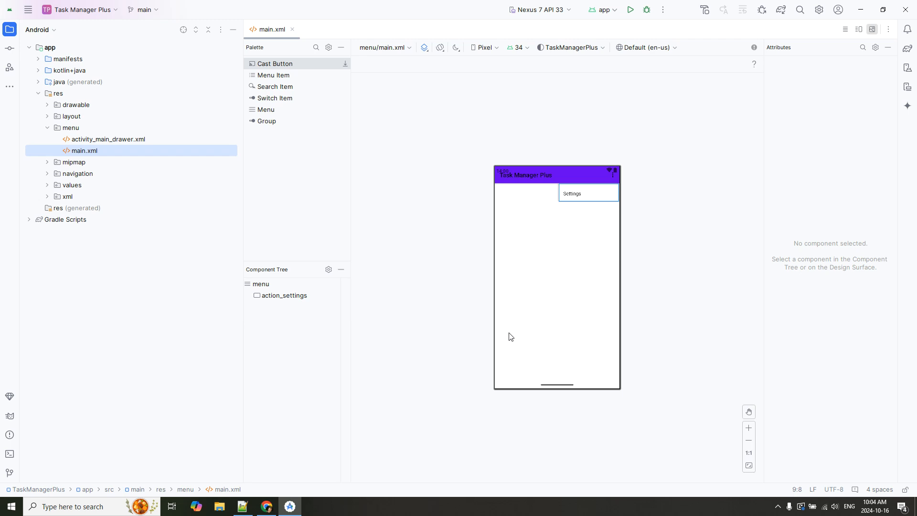
mouse_move(850, 61)
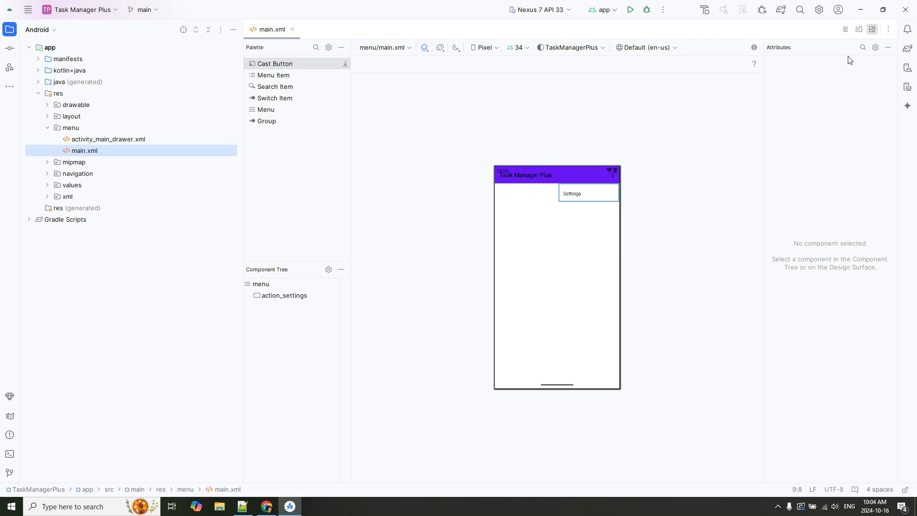
mouse_move(859, 29)
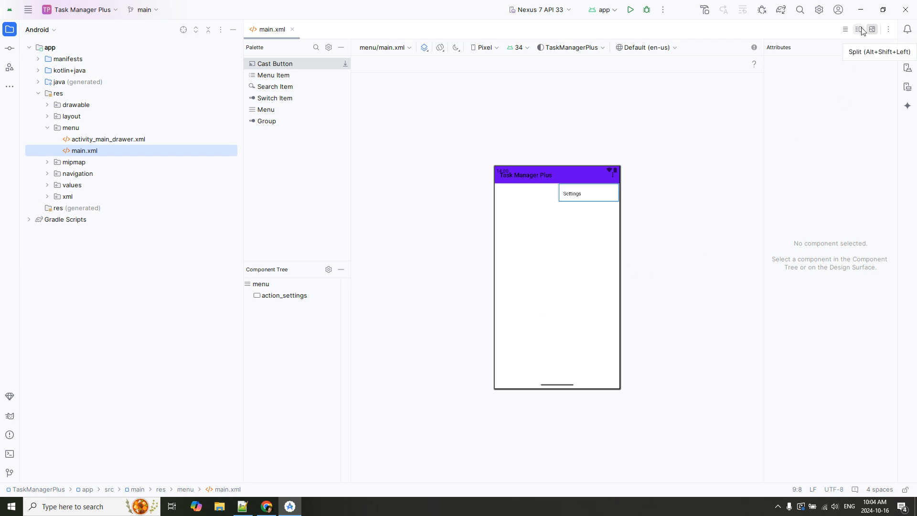
mouse_move(872, 29)
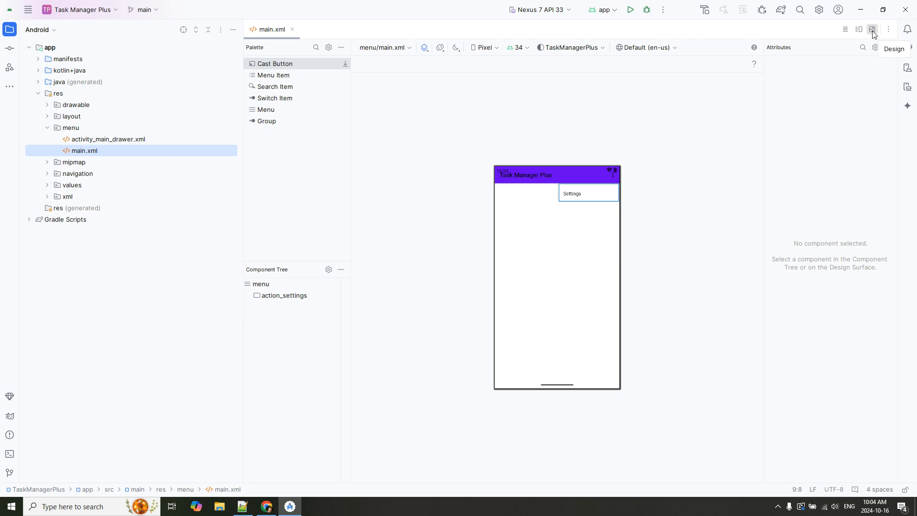
Switch main.xml to Split view so the action_settings XML shows beside the preview.
left_click(859, 30)
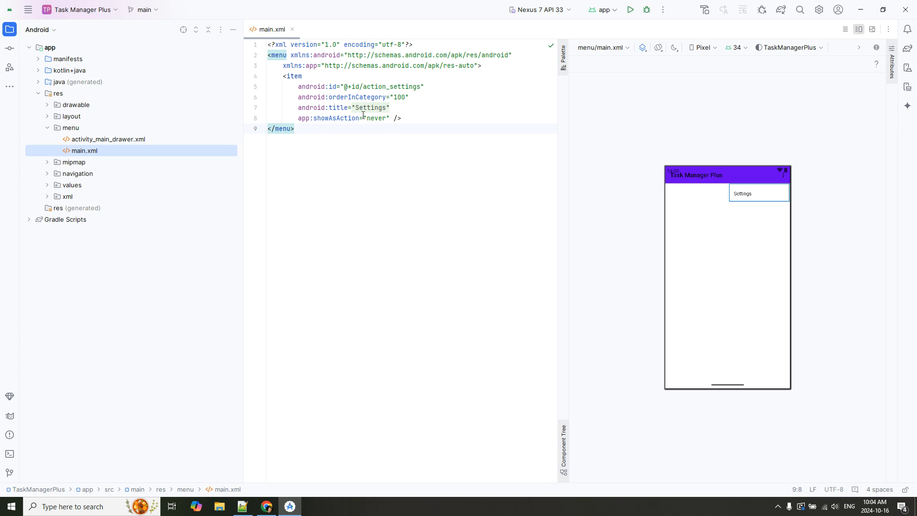
mouse_move(844, 30)
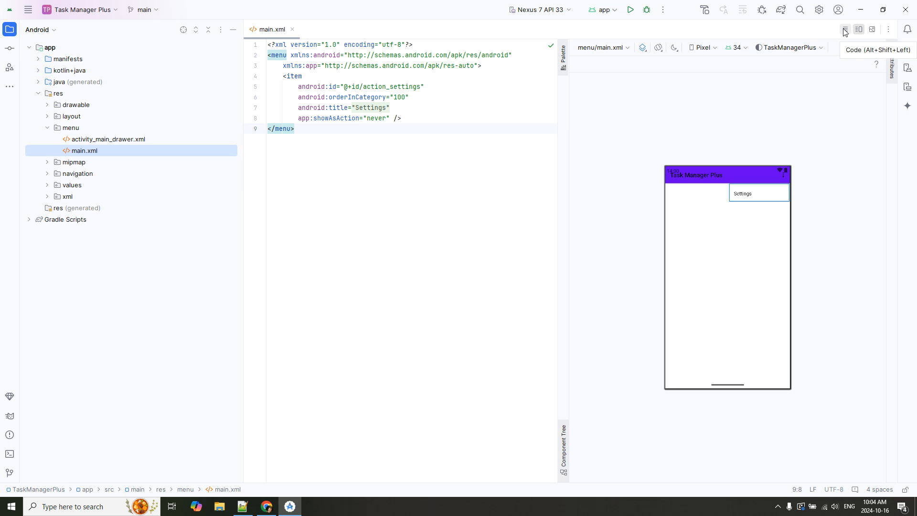
left_click(844, 29)
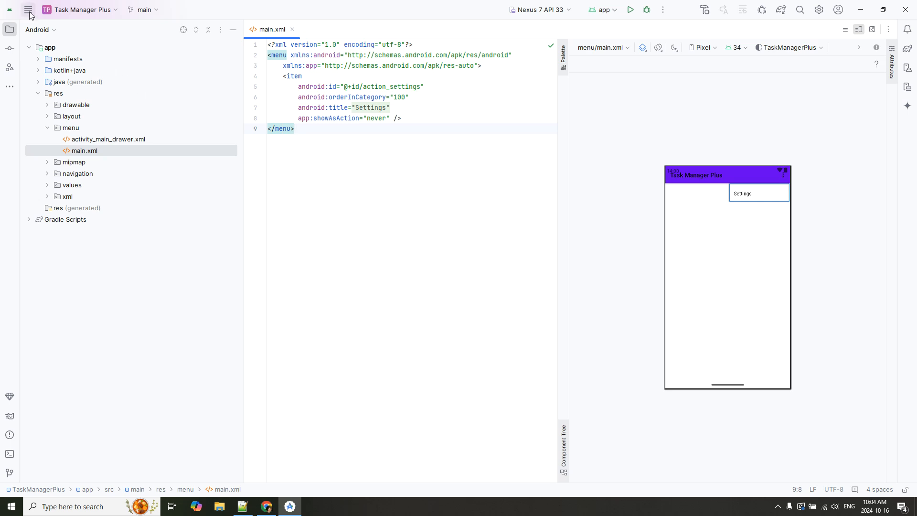
mouse_move(26, 10)
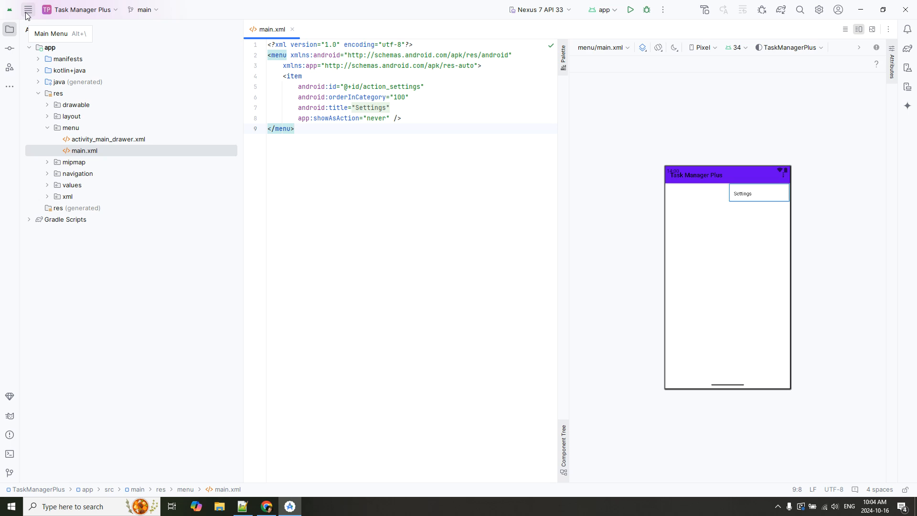
left_click(171, 10)
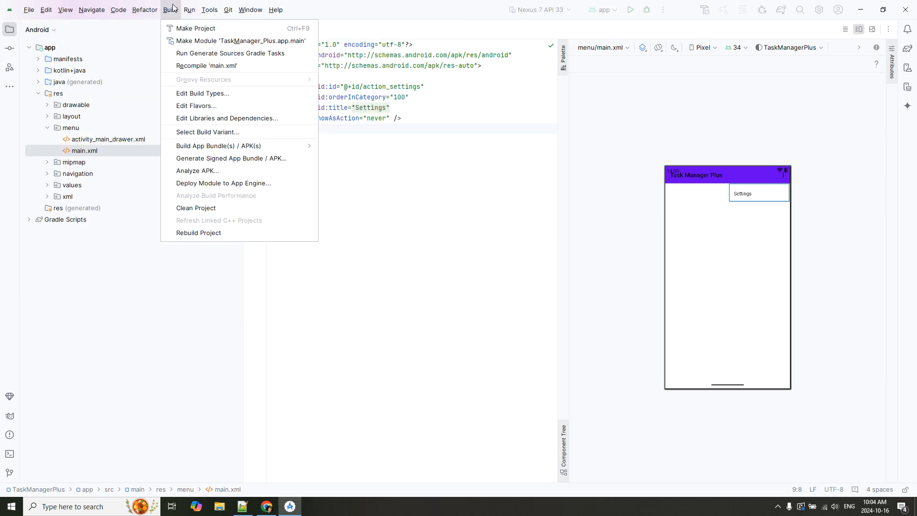
left_click(189, 10)
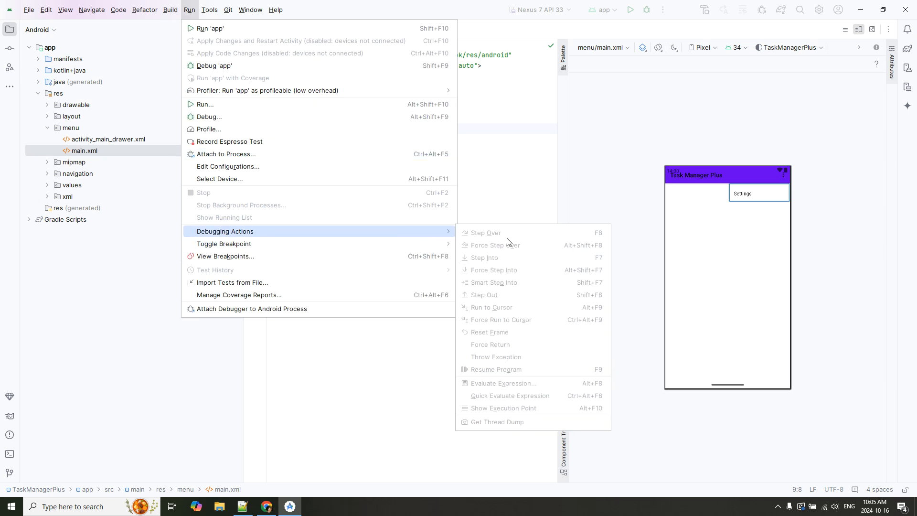
left_click(51, 388)
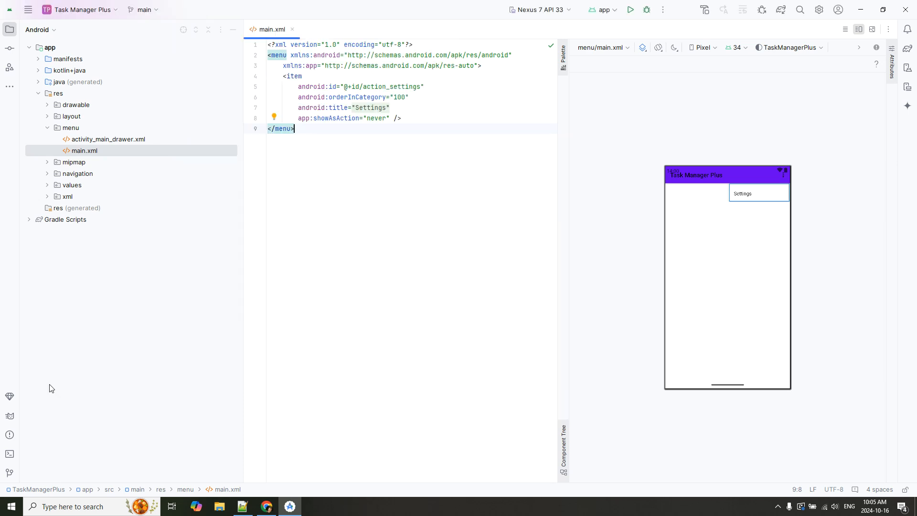